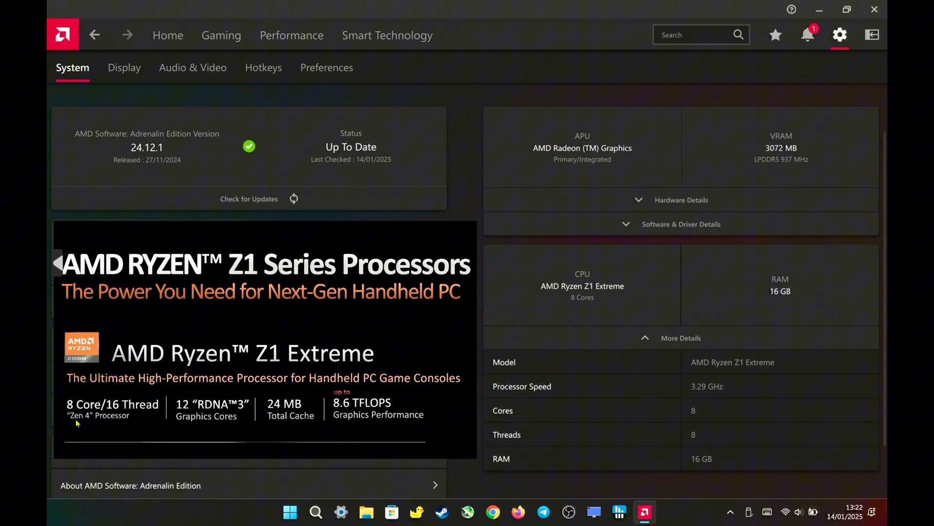
pyautogui.moveTo(587, 256)
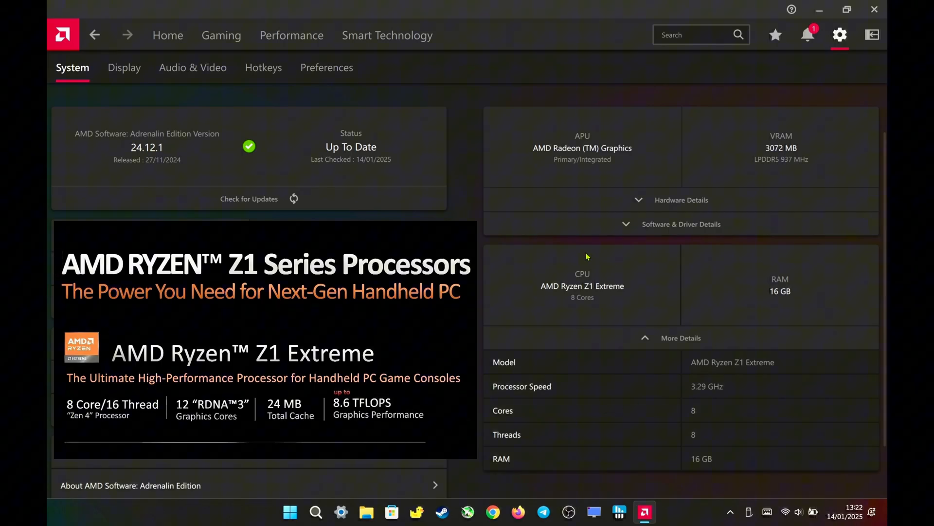
pyautogui.moveTo(628, 345)
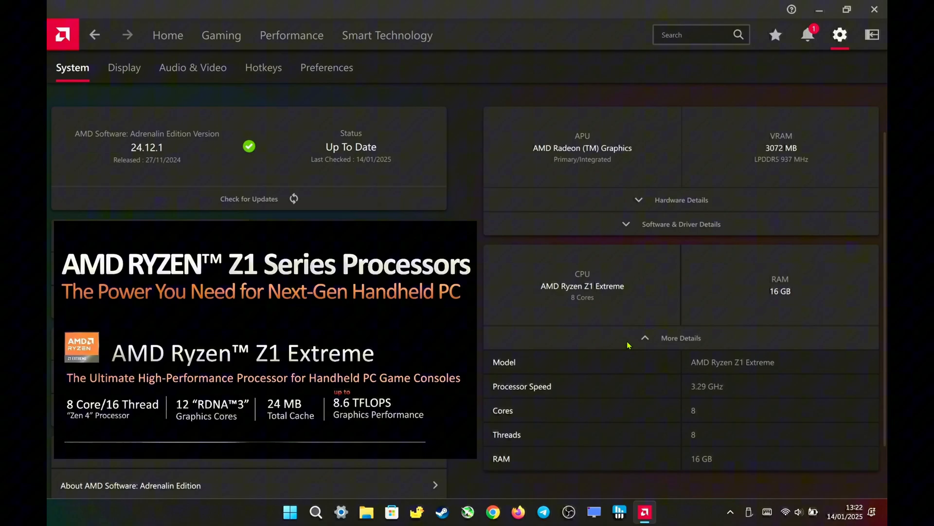
pyautogui.moveTo(695, 448)
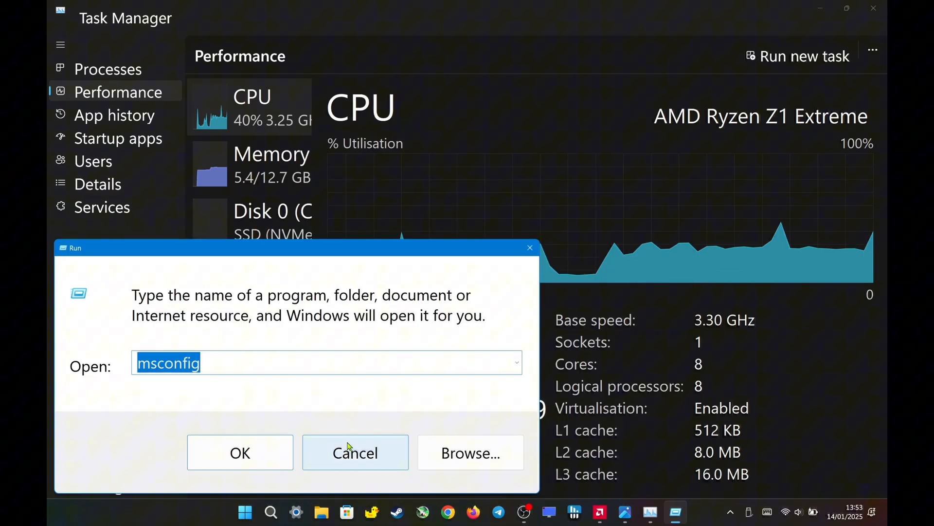
# - Launch msconfig and view the Boot advanced options processor-count list, topping out at 8
pyautogui.click(240, 452)
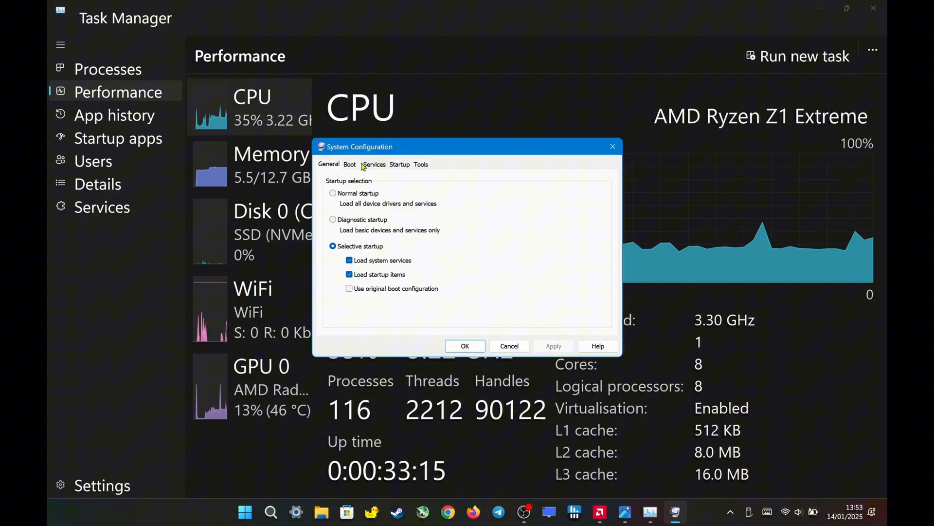
pyautogui.click(350, 164)
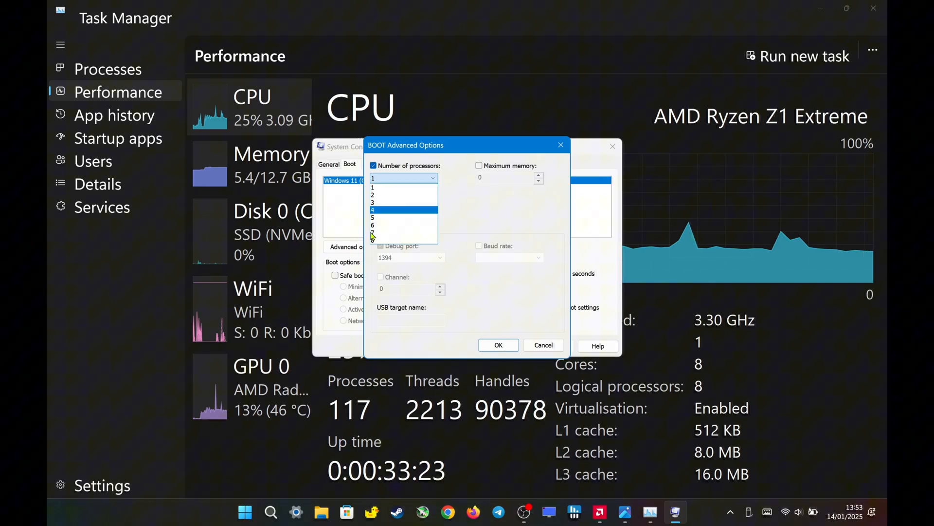
pyautogui.click(372, 240)
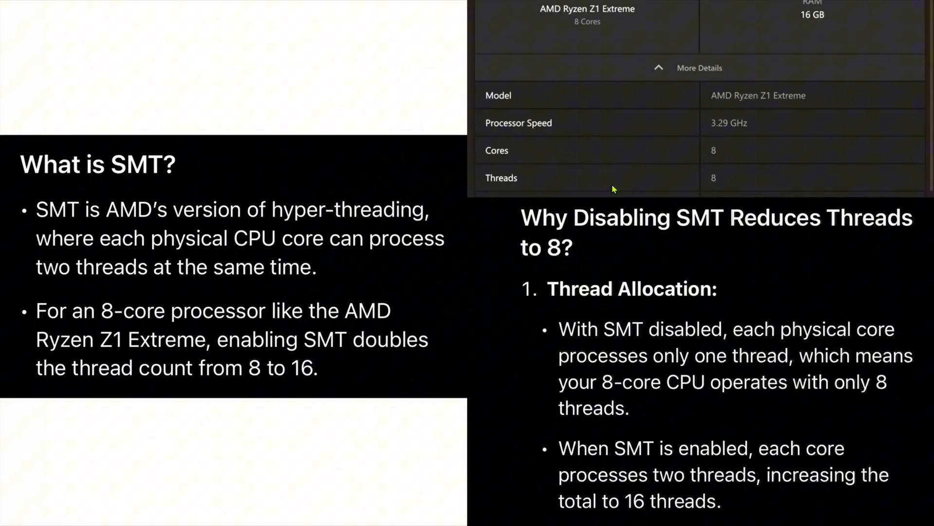
pyautogui.moveTo(50, 136)
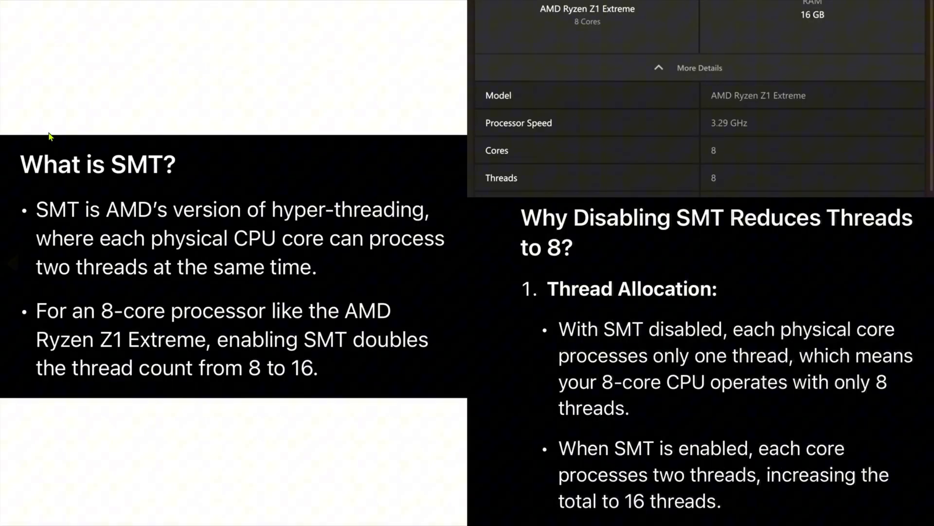
pyautogui.moveTo(177, 179)
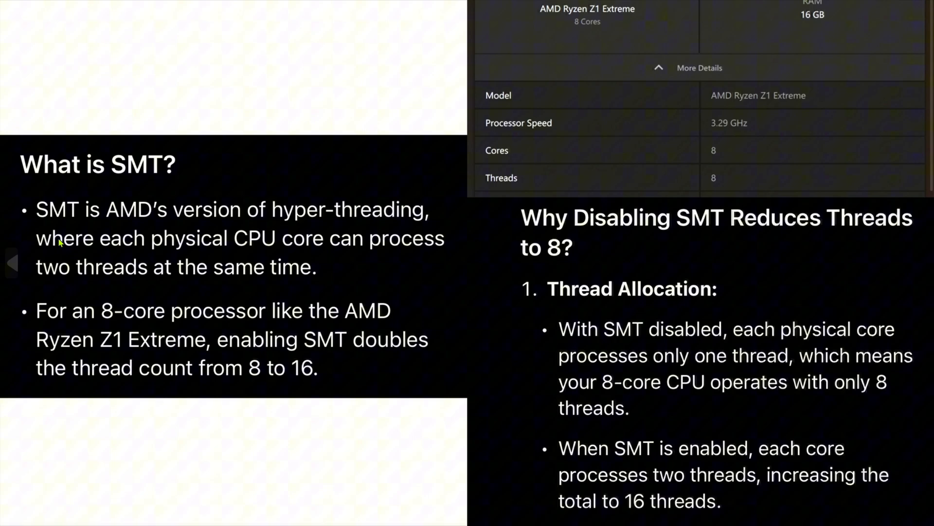
pyautogui.moveTo(107, 262)
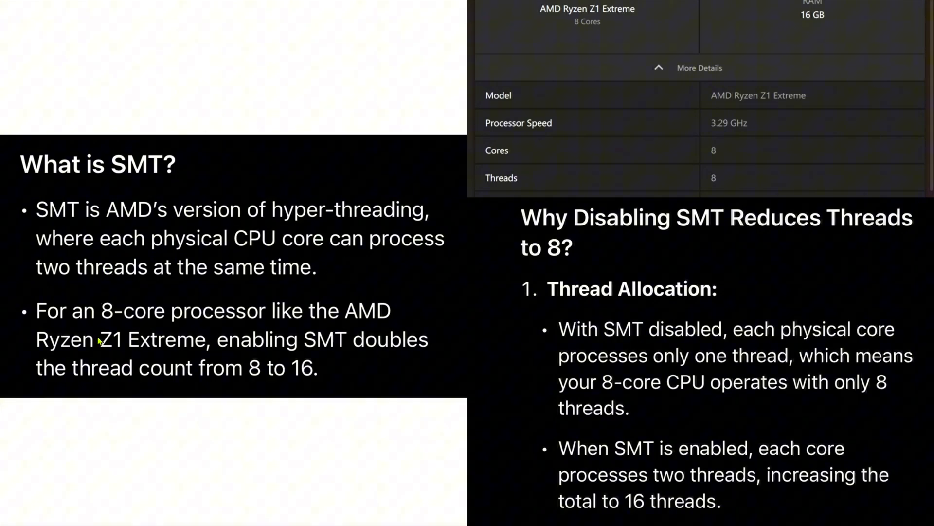
pyautogui.moveTo(225, 283)
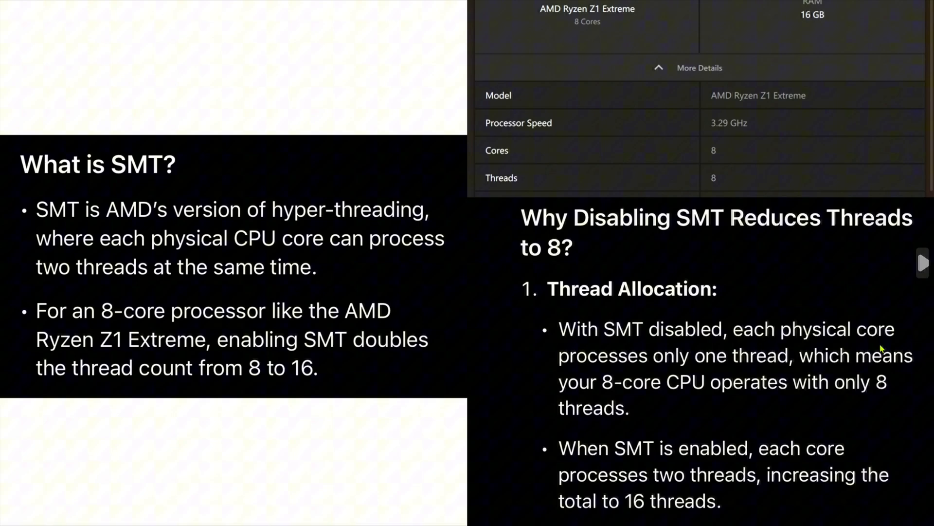
pyautogui.moveTo(823, 402)
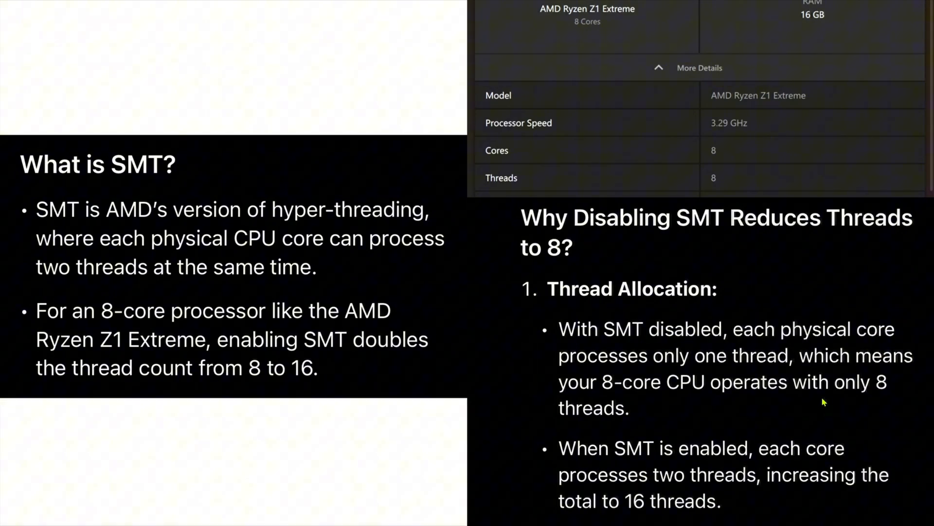
pyautogui.moveTo(833, 183)
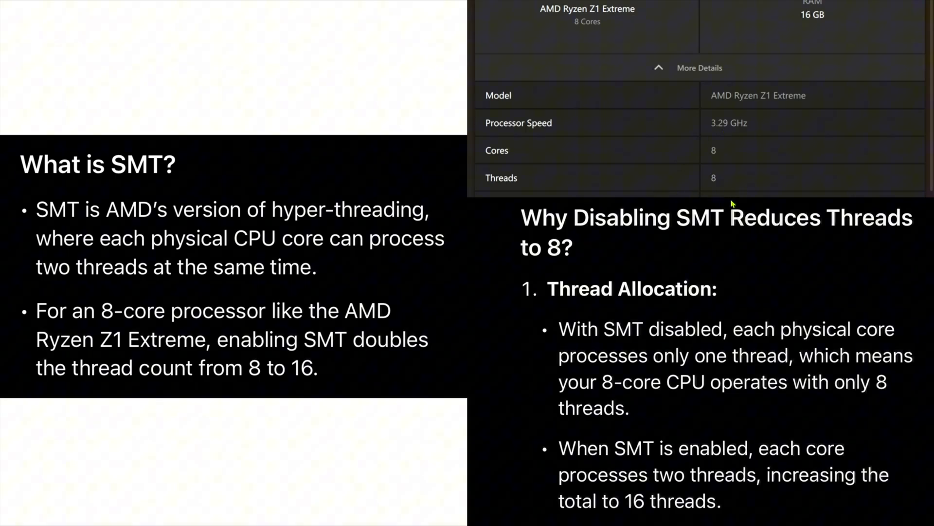
pyautogui.moveTo(732, 204)
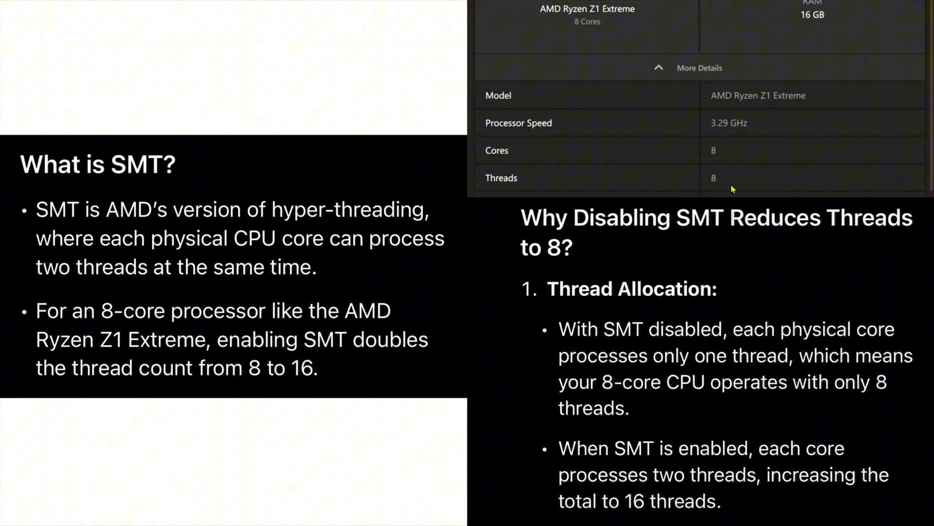
pyautogui.moveTo(371, 357)
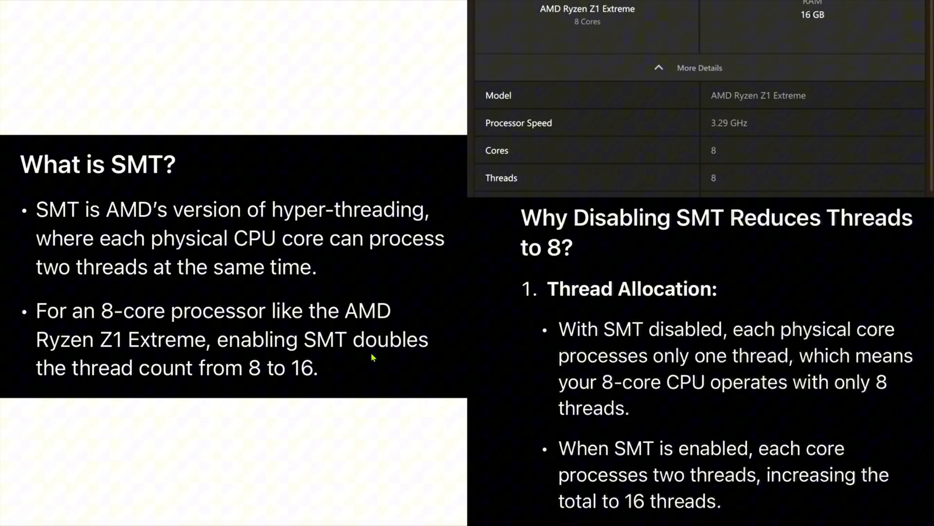
pyautogui.moveTo(587, 444)
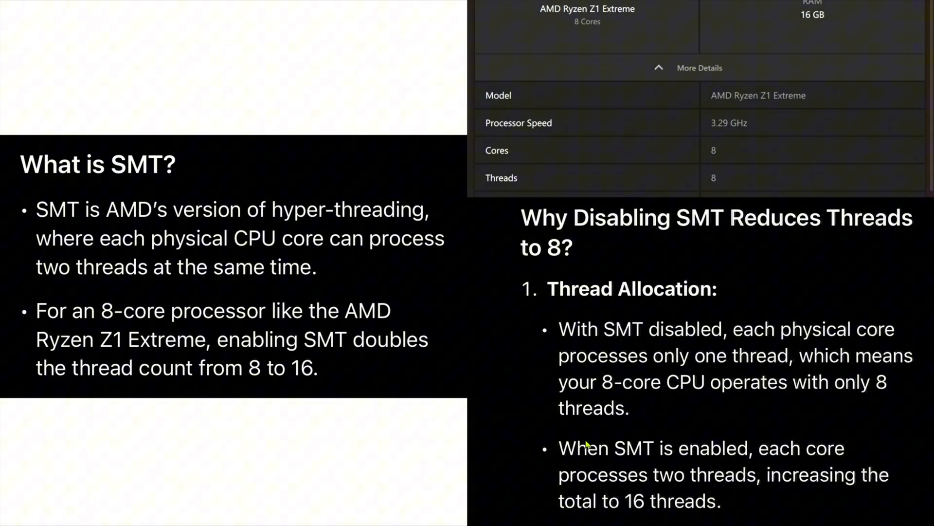
pyautogui.moveTo(536, 453)
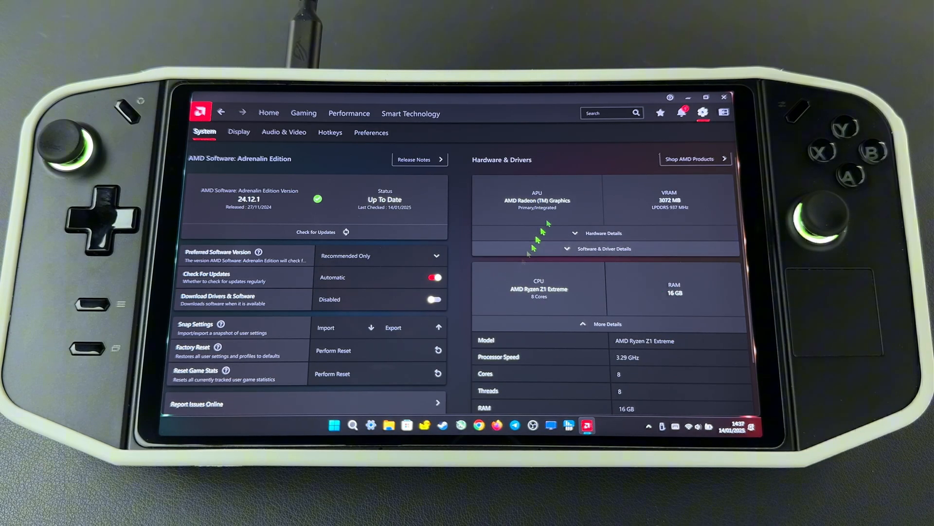
# - Restart the Legion Go from the Start menu power options
pyautogui.click(334, 426)
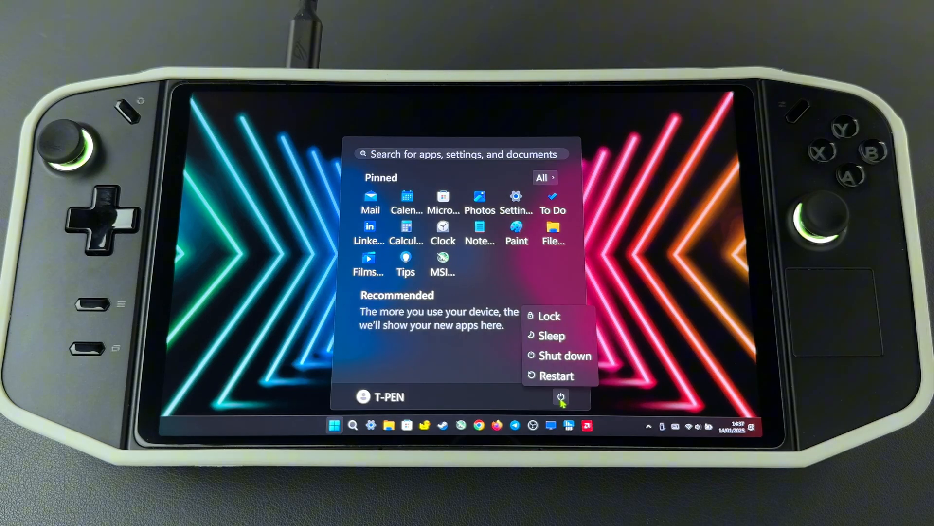
pyautogui.click(566, 356)
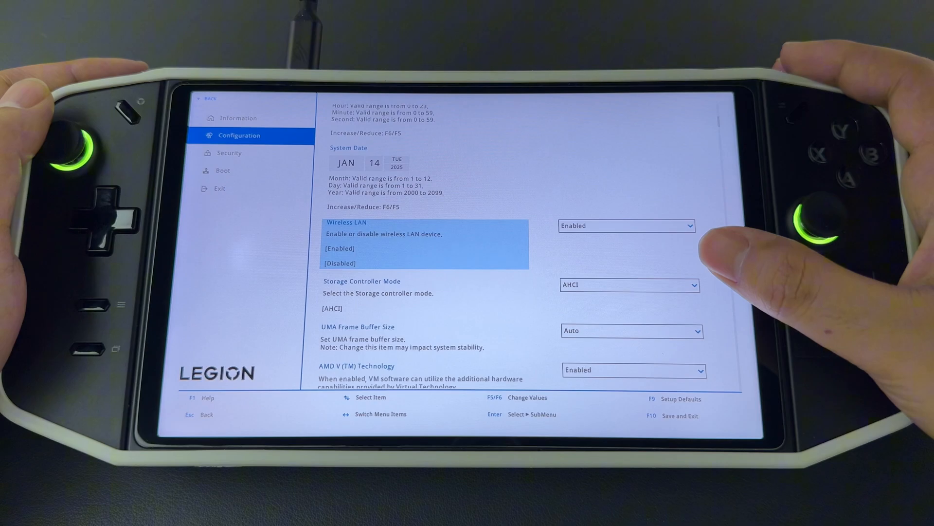
# - Scroll the Configuration page to SMT Mode and switch it from Disabled to Enabled
pyautogui.scroll(-3)
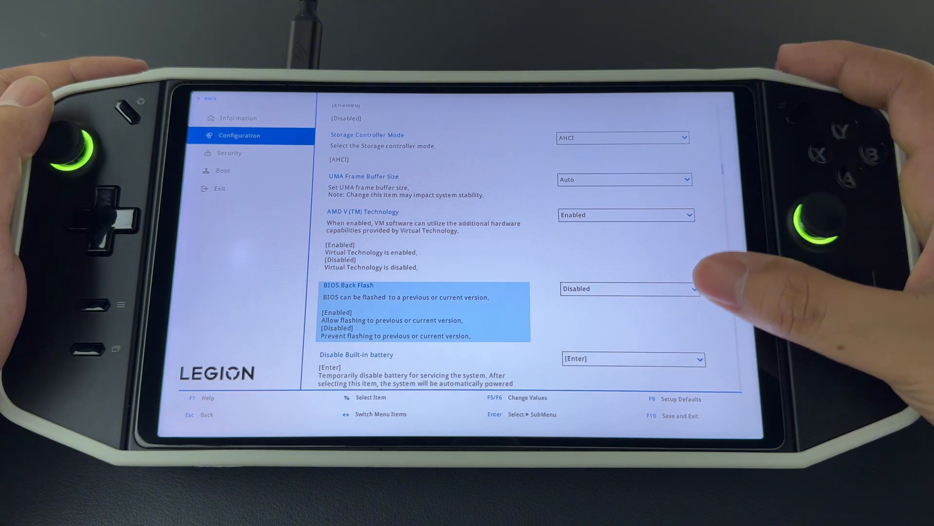
pyautogui.scroll(-3)
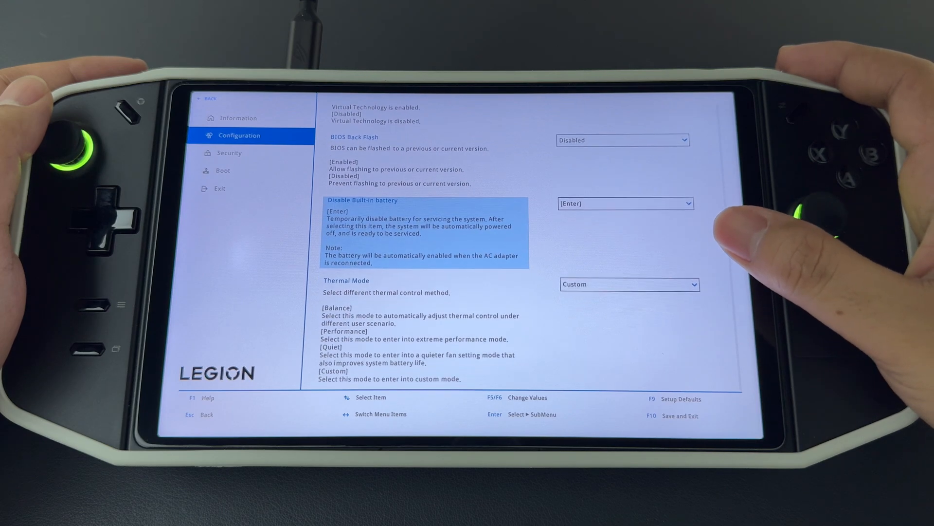
pyautogui.scroll(-3)
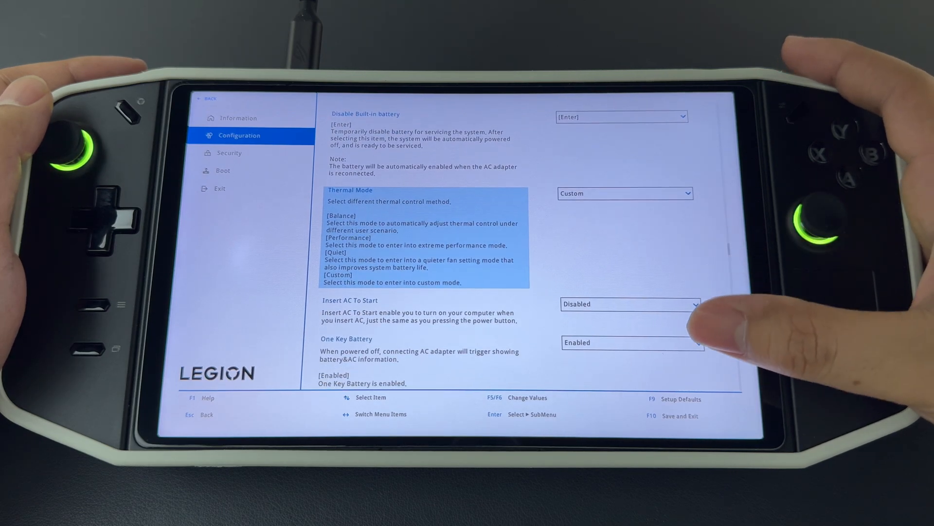
pyautogui.scroll(-3)
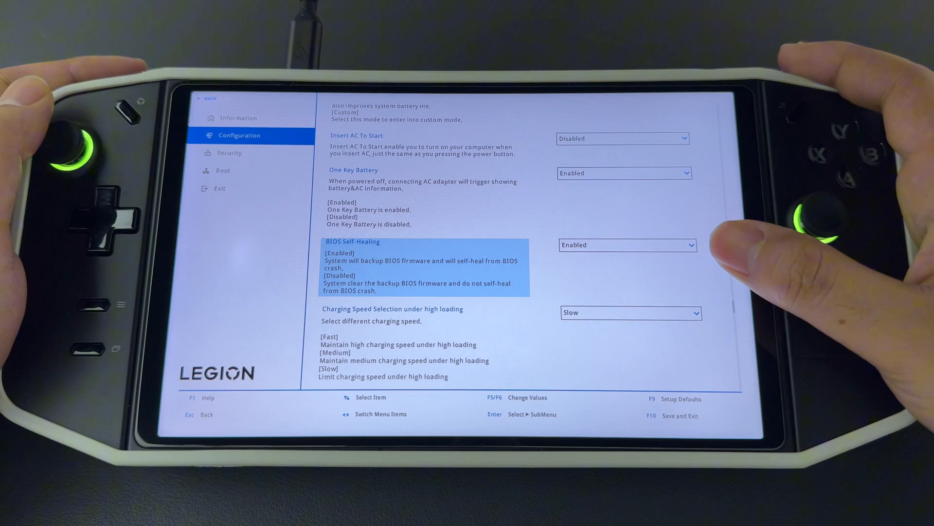
pyautogui.scroll(-3)
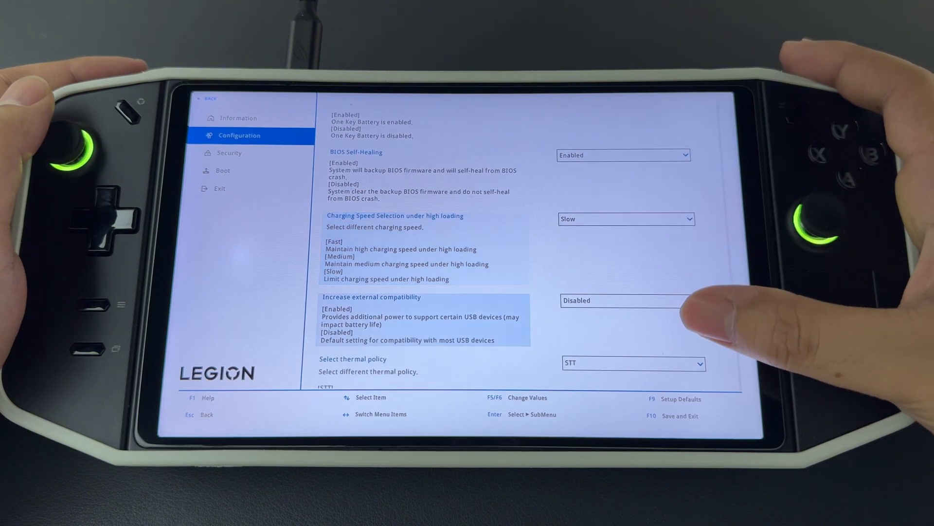
pyautogui.scroll(-3)
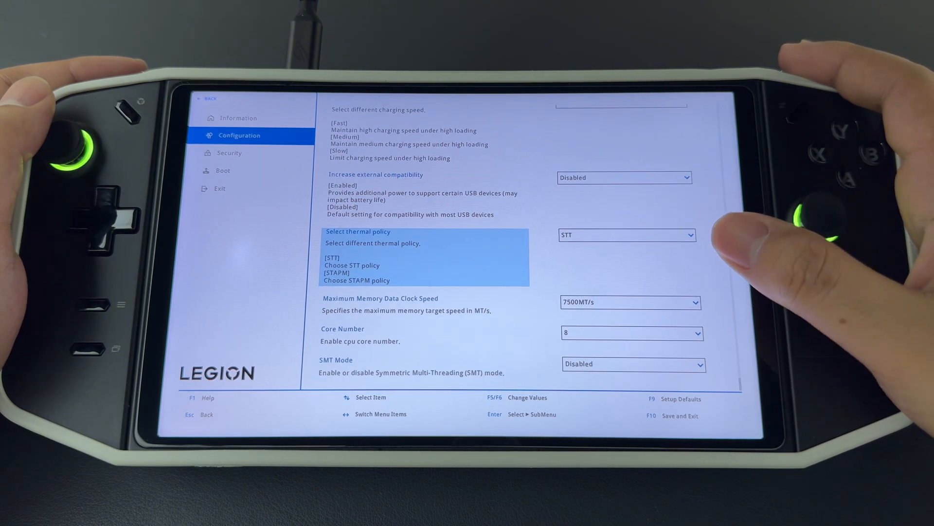
pyautogui.click(632, 363)
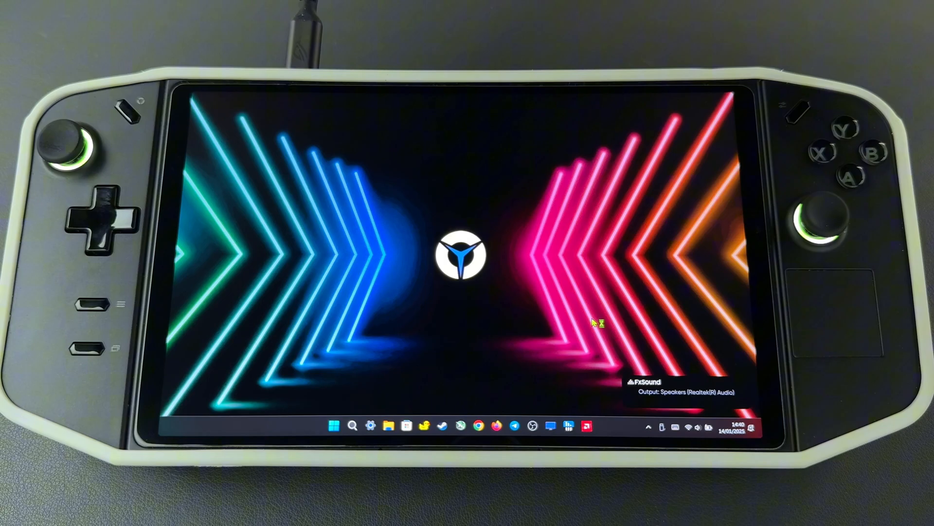
# - Launch AMD Software to view the Ryzen Z1 Extreme's 8 cores and 16 threads
pyautogui.click(587, 425)
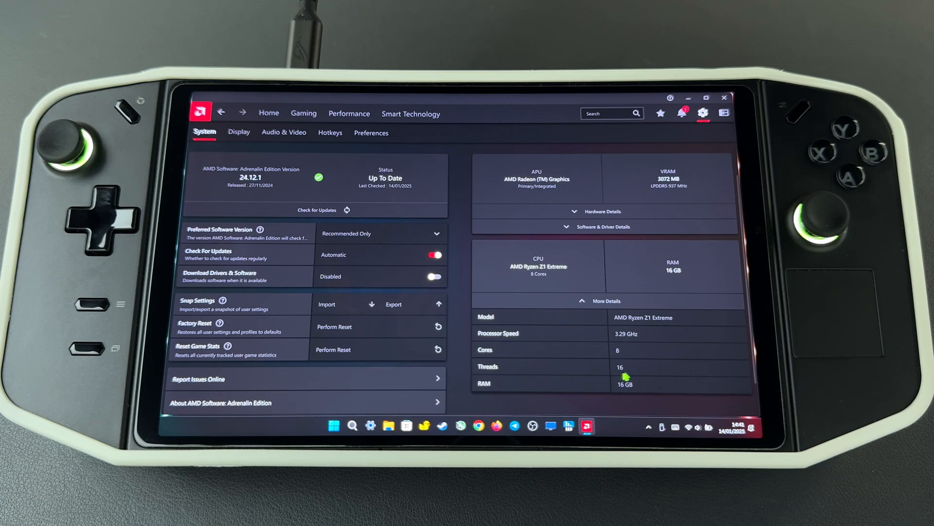
pyautogui.moveTo(634, 372)
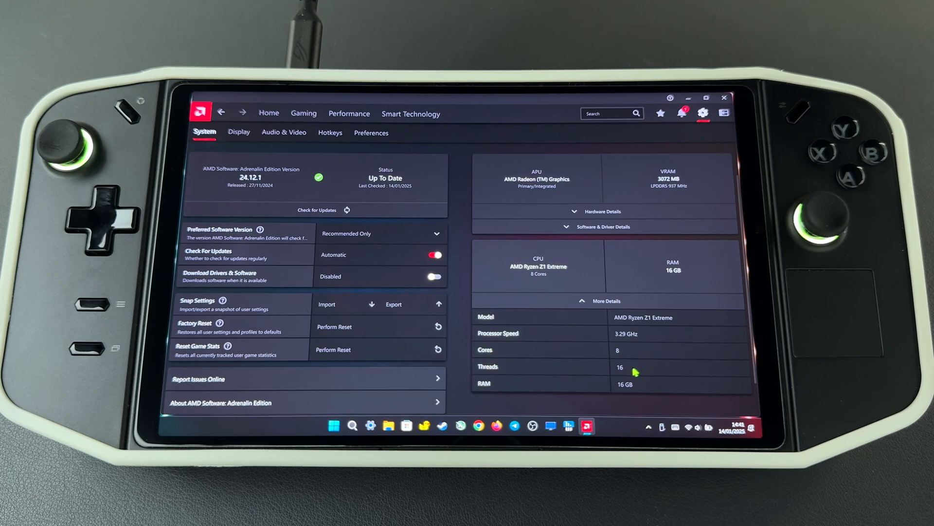
pyautogui.moveTo(626, 357)
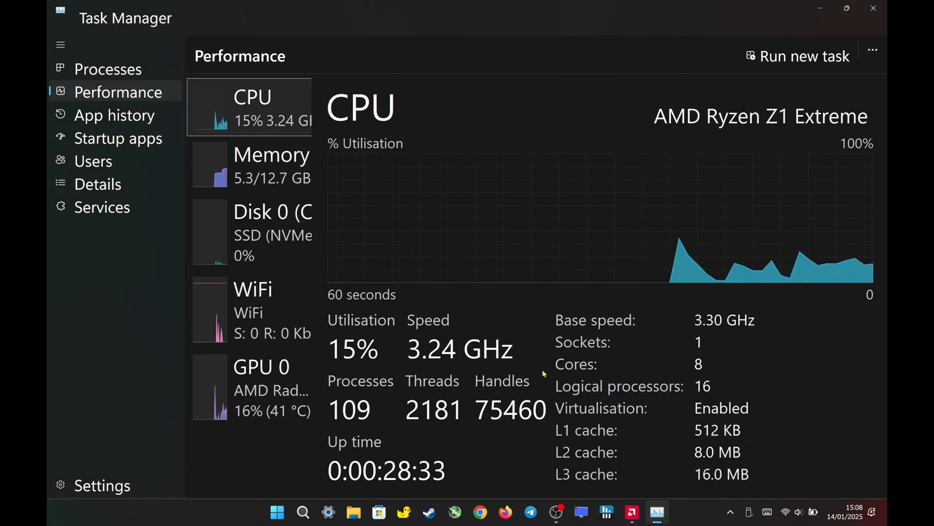
pyautogui.moveTo(717, 380)
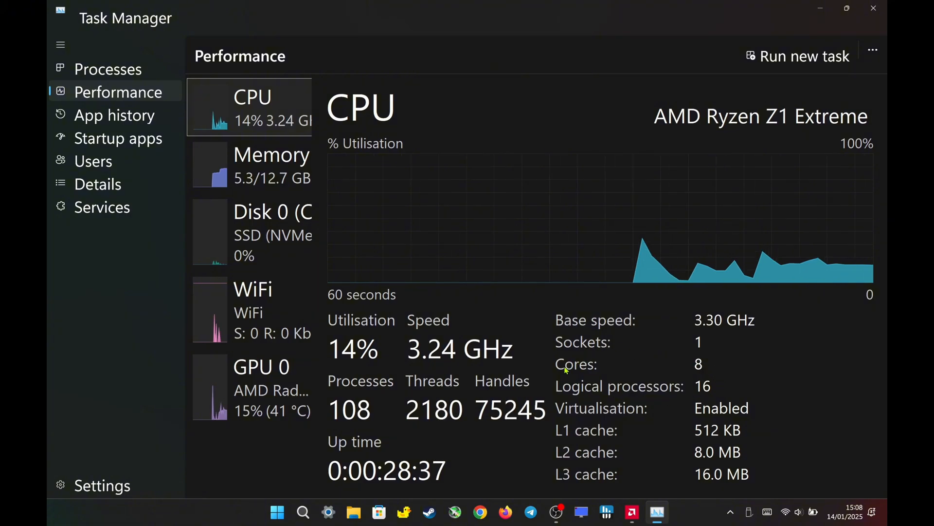
# - View Task Manager's CPU performance page showing 8 cores and 16 logical processors
pyautogui.click(302, 511)
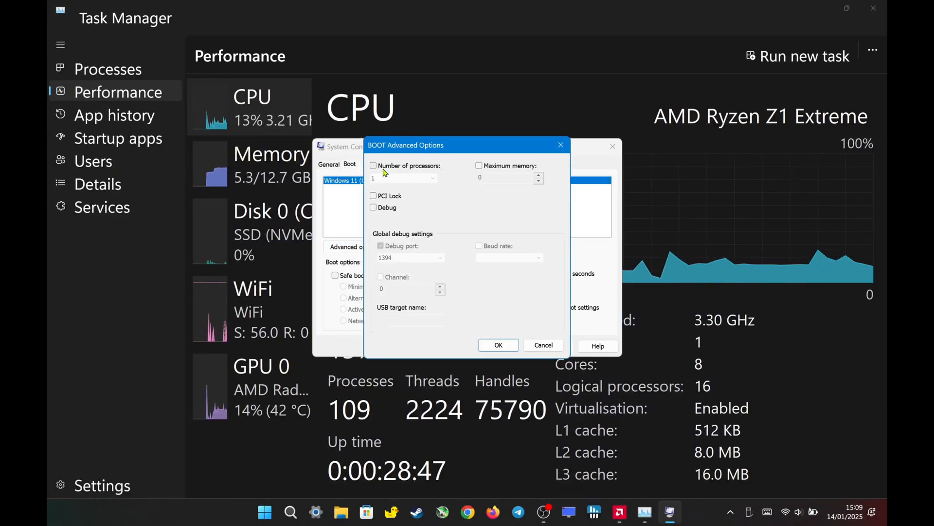
# - Enable Number of processors and view its list now reaching 16
pyautogui.click(373, 166)
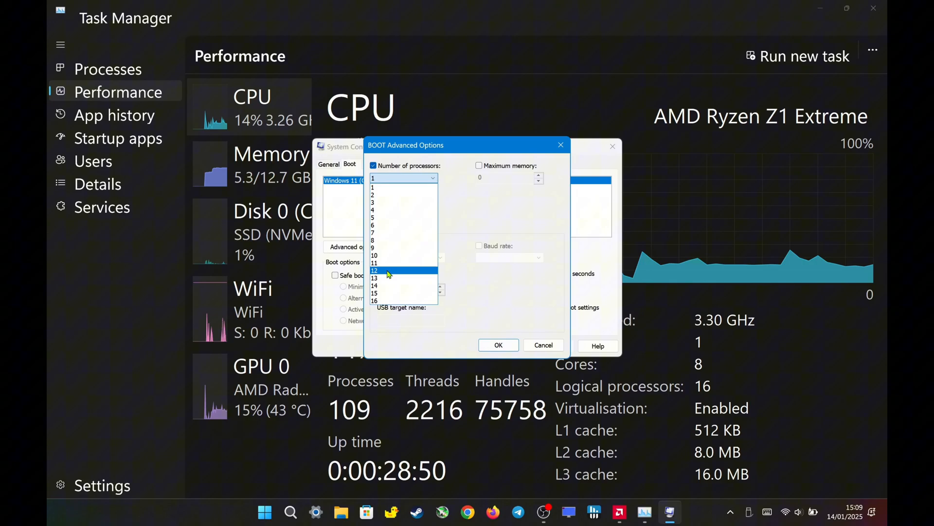
pyautogui.click(374, 301)
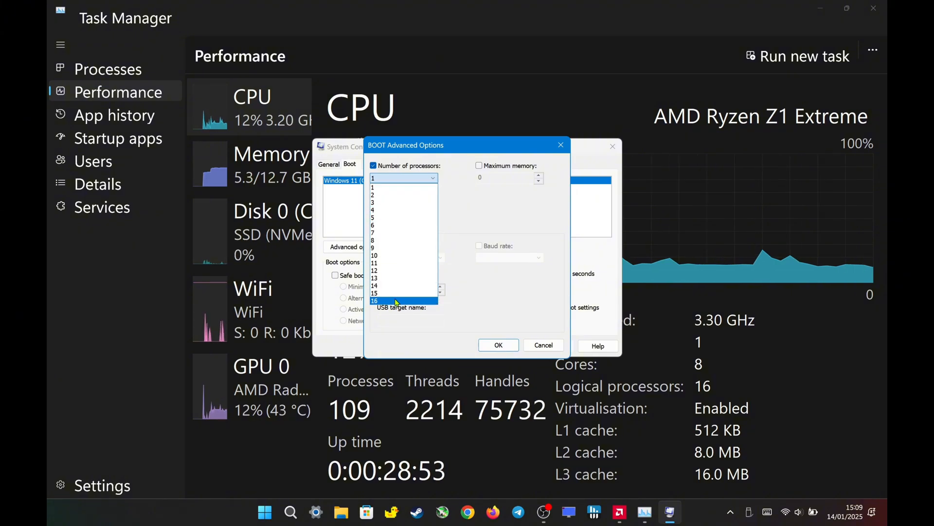